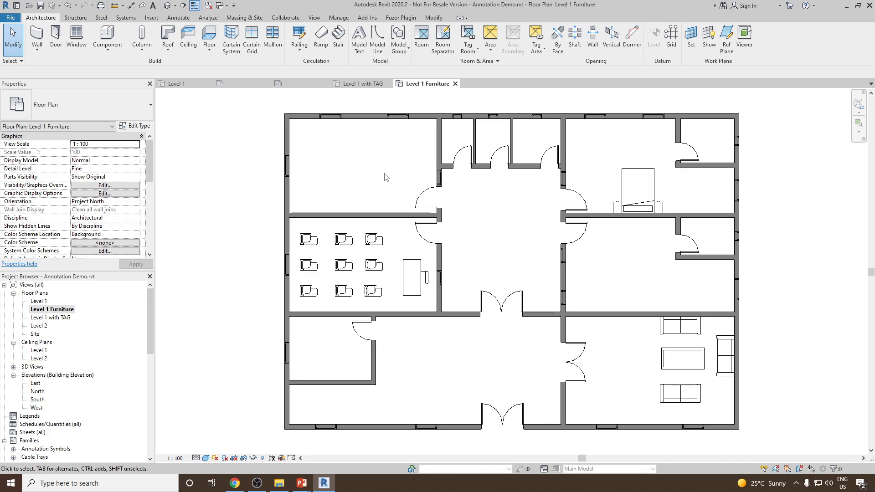
mouse_move(594, 228)
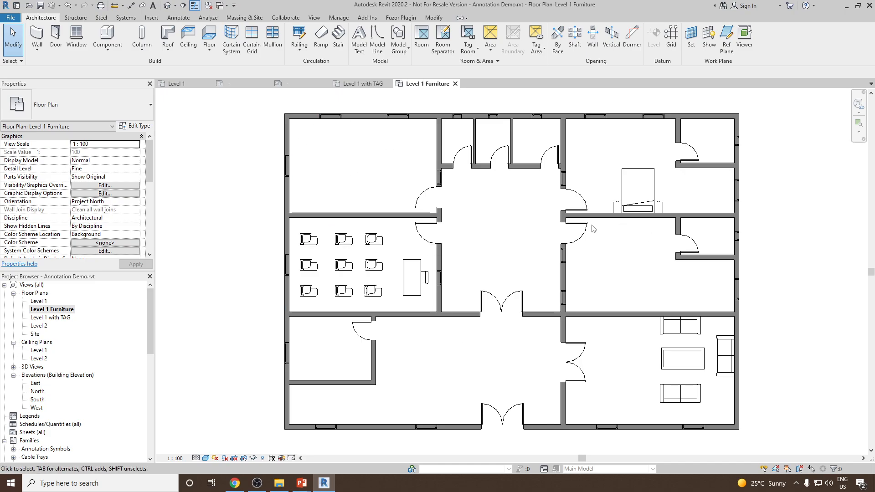
mouse_move(580, 237)
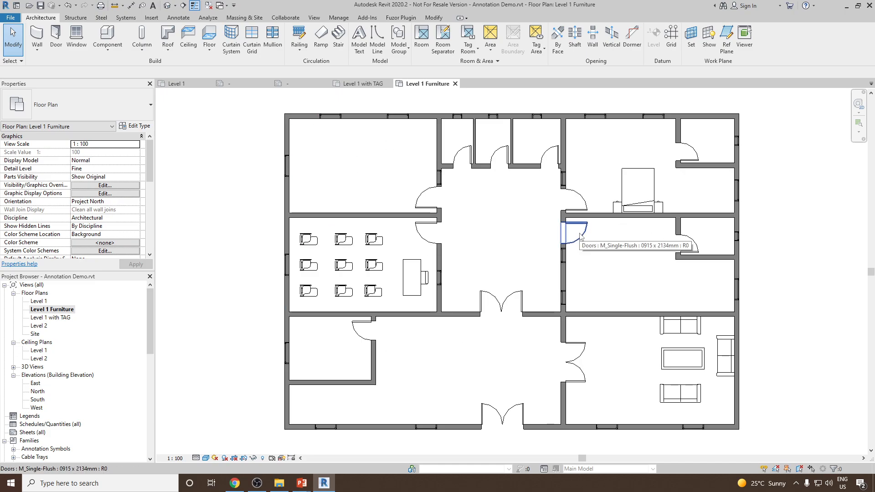
mouse_move(443, 334)
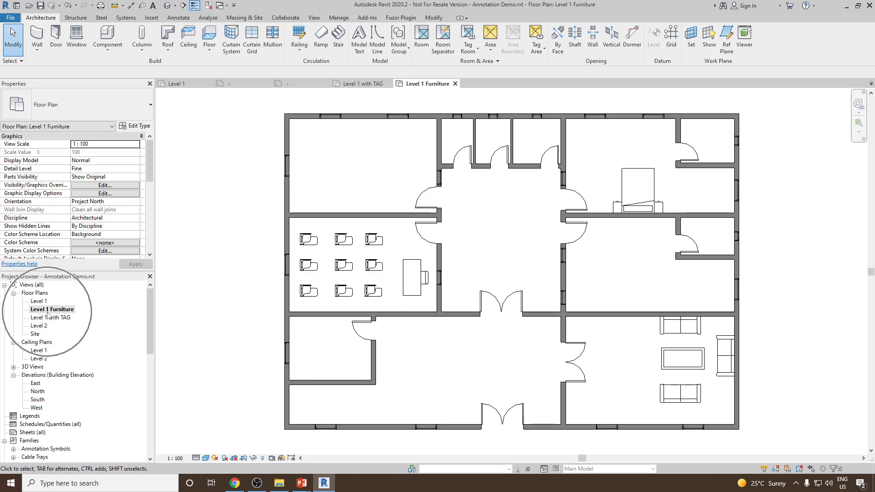
mouse_move(375, 230)
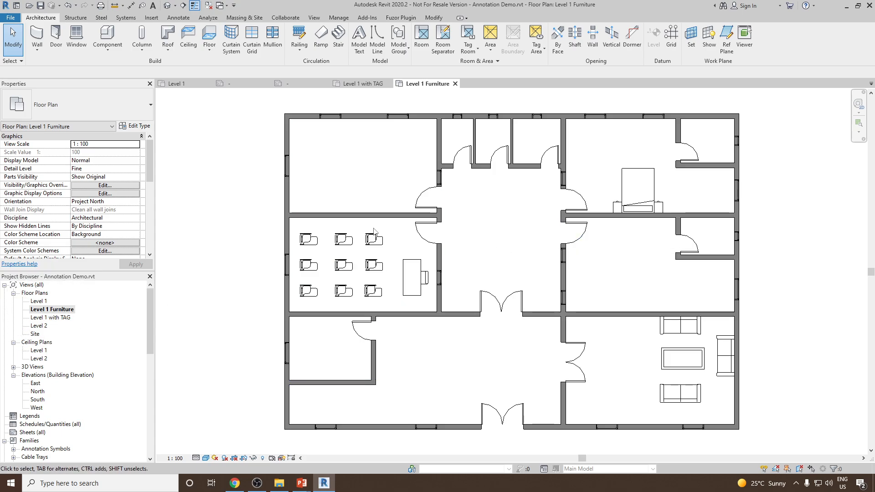
mouse_move(107, 39)
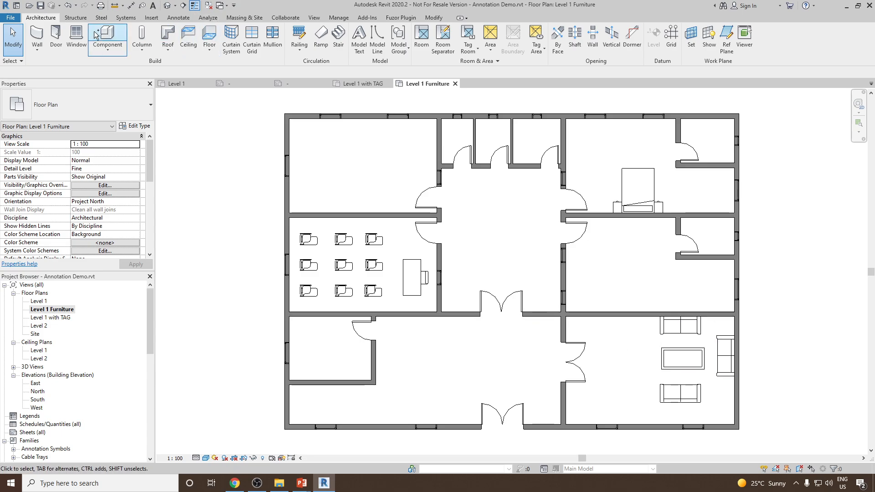
mouse_move(641, 266)
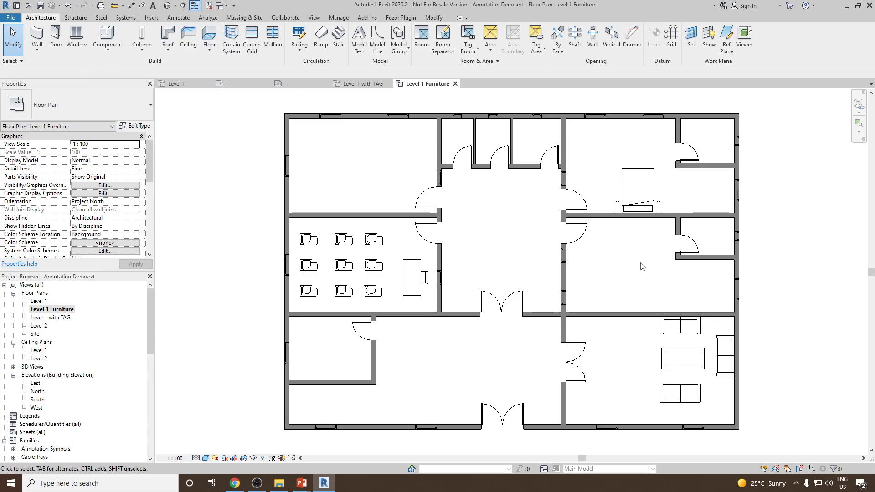
Start Tag by Category from the Annotate tools in the Level 1 Furniture plan.
click(725, 357)
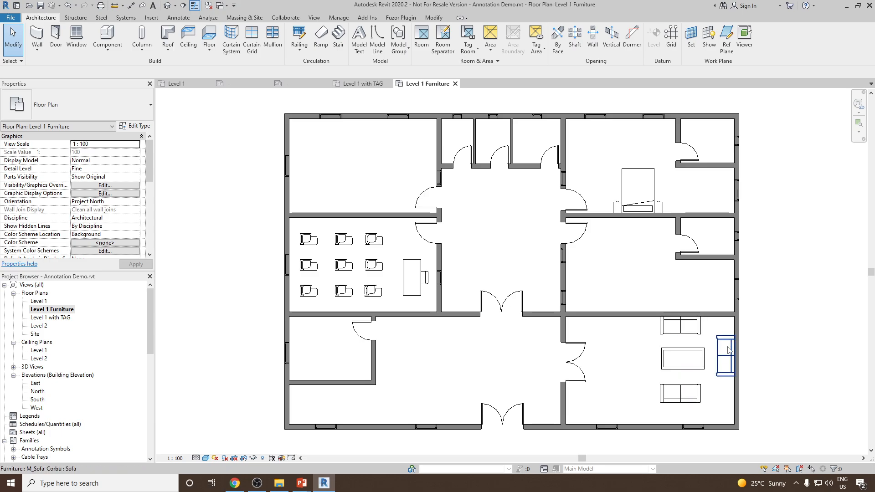
click(681, 326)
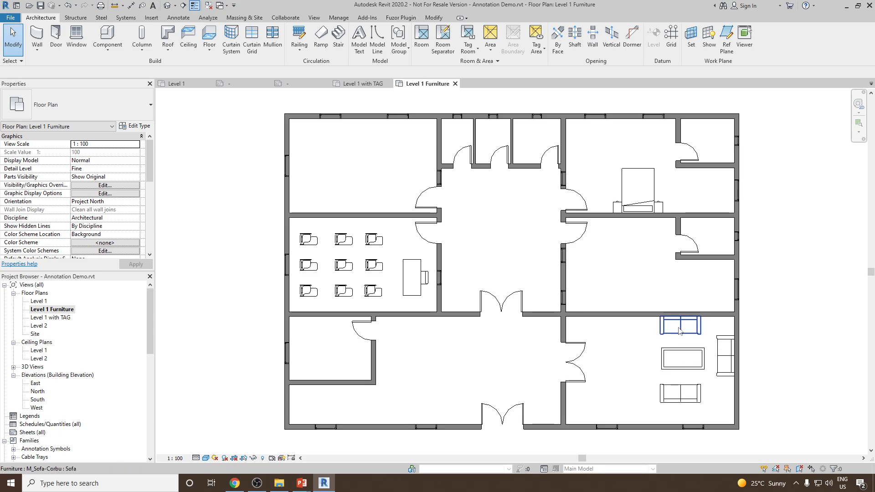
click(496, 258)
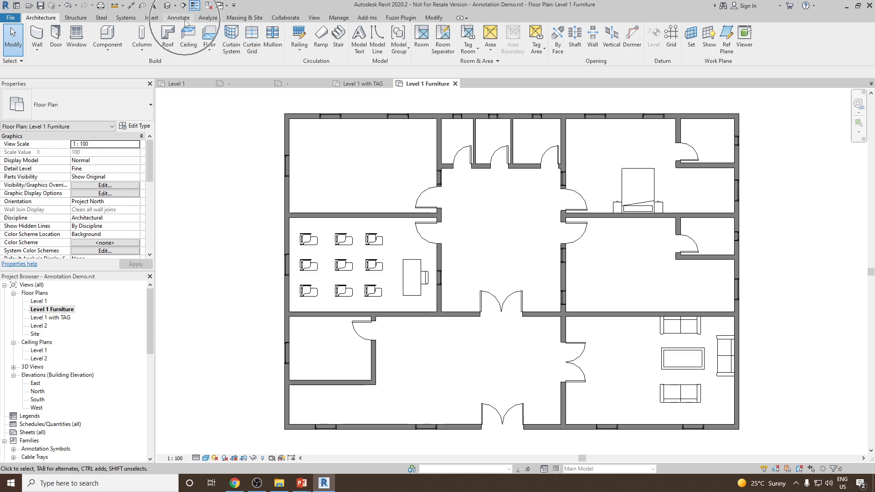
click(178, 18)
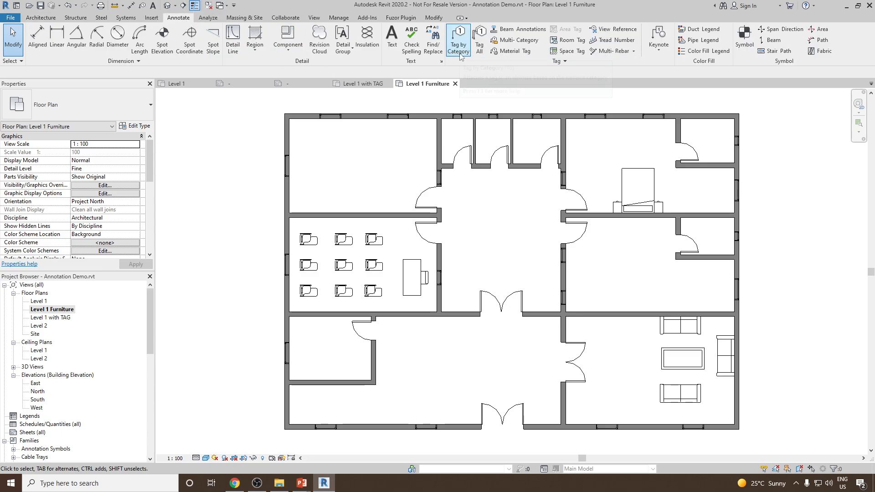
mouse_move(458, 38)
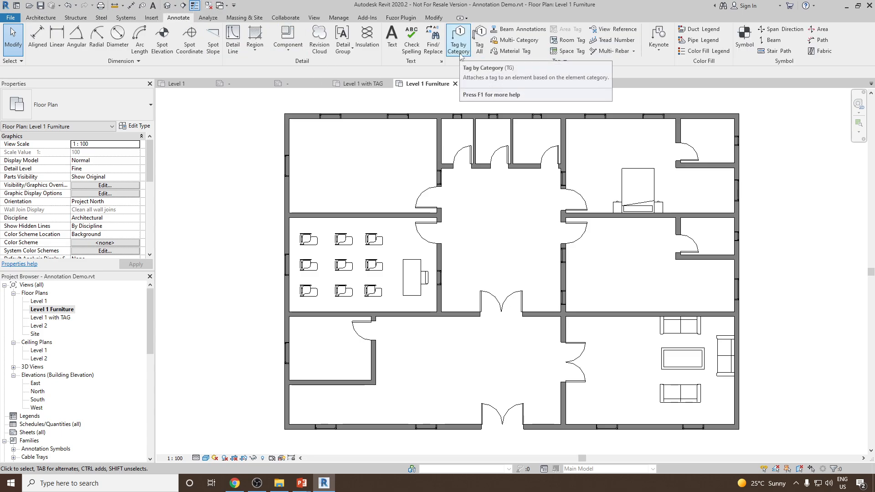
click(458, 36)
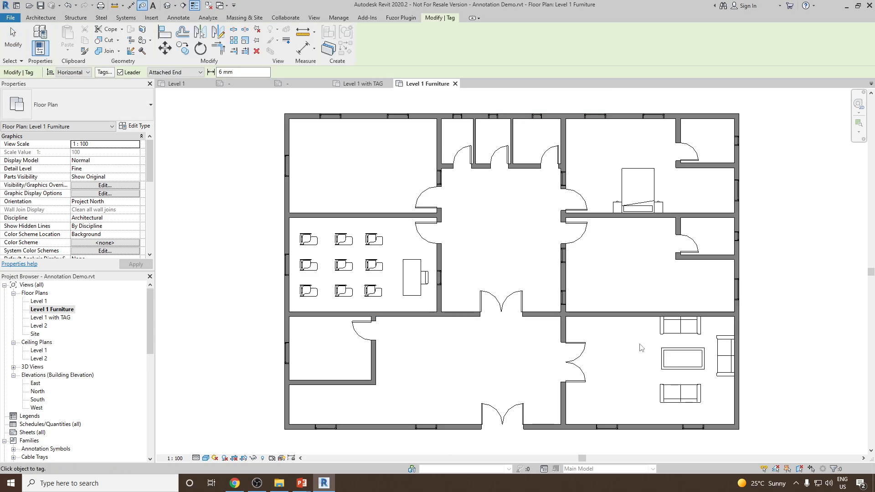
mouse_move(648, 341)
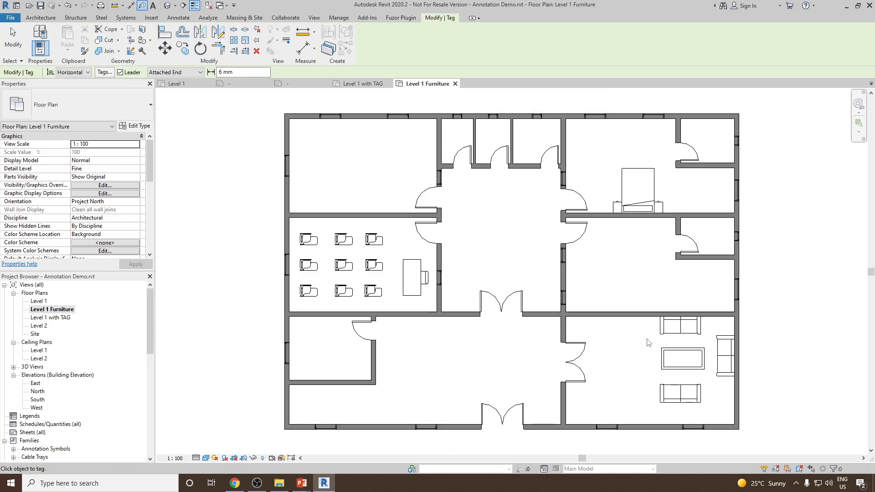
Hover furniture with leaders on, attempting to place the first furniture tag.
click(681, 357)
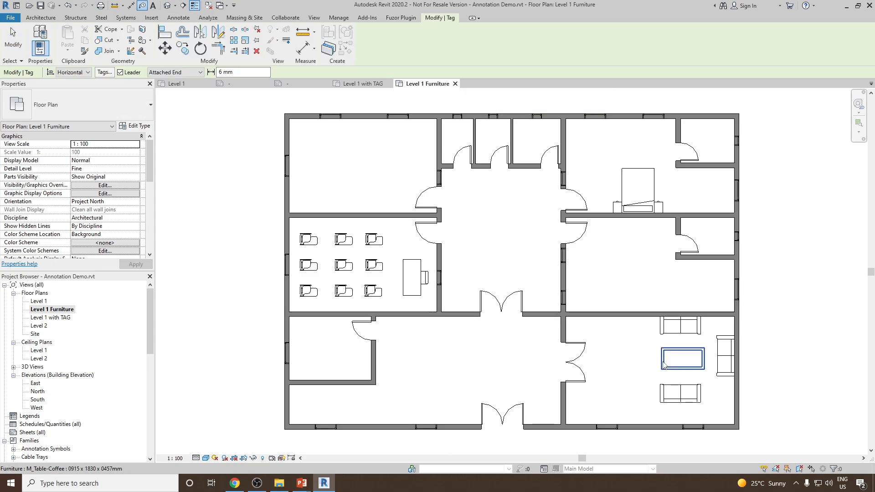
mouse_move(666, 364)
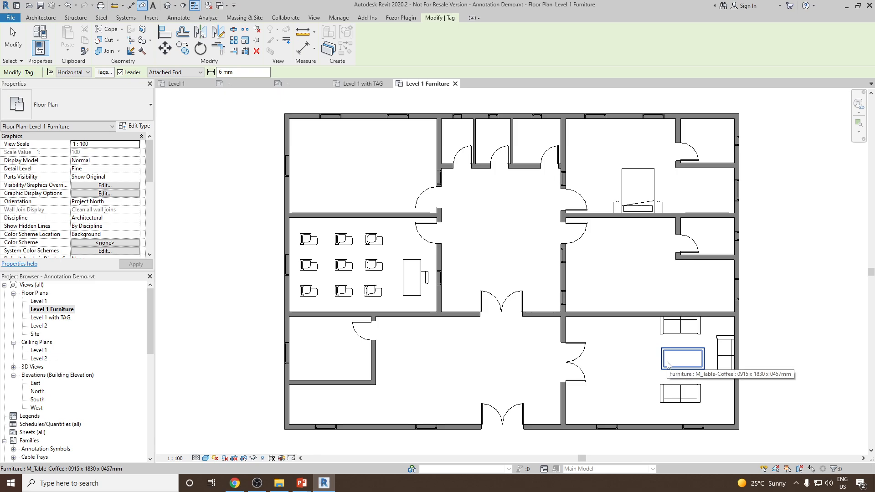
click(679, 326)
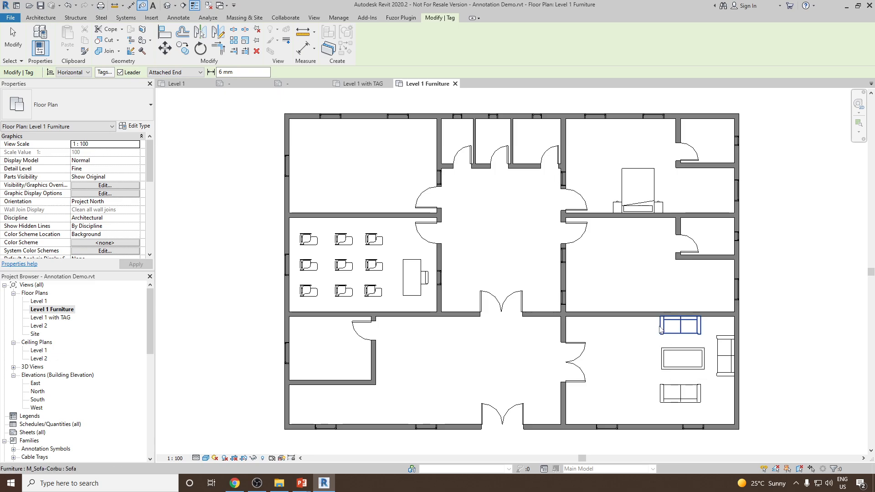
click(617, 368)
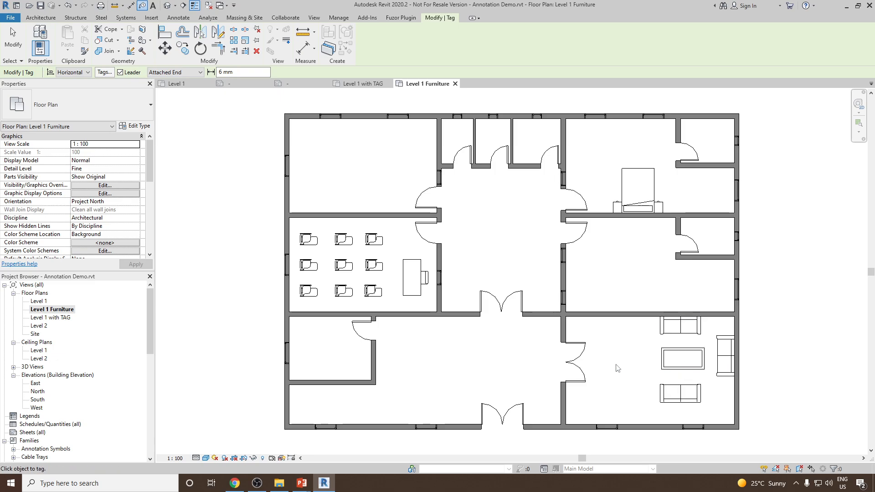
click(307, 240)
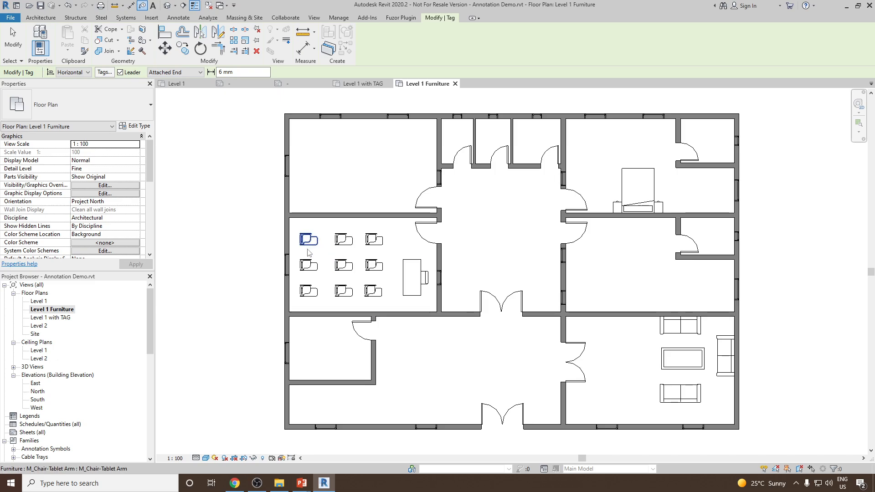
click(372, 239)
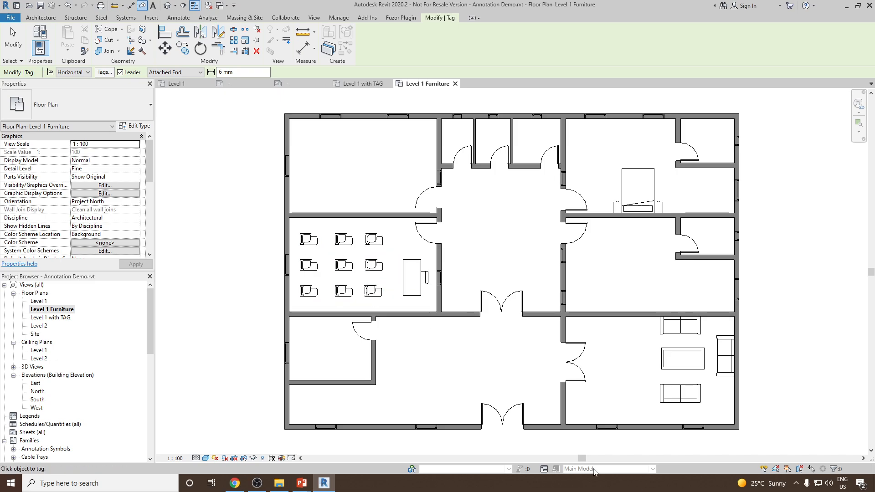
mouse_move(661, 367)
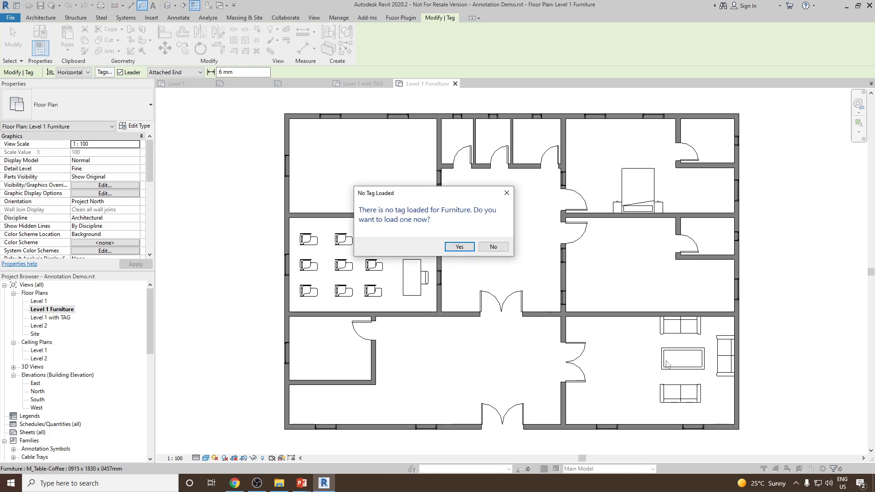
mouse_move(403, 216)
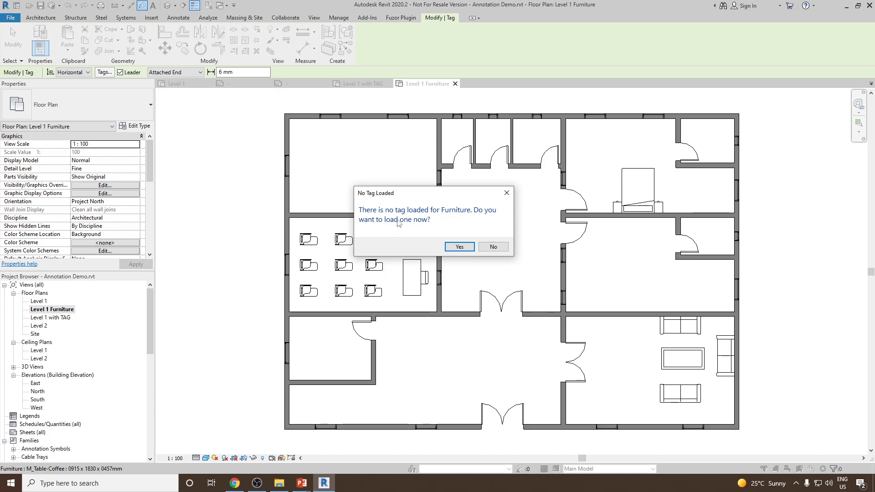
mouse_move(529, 249)
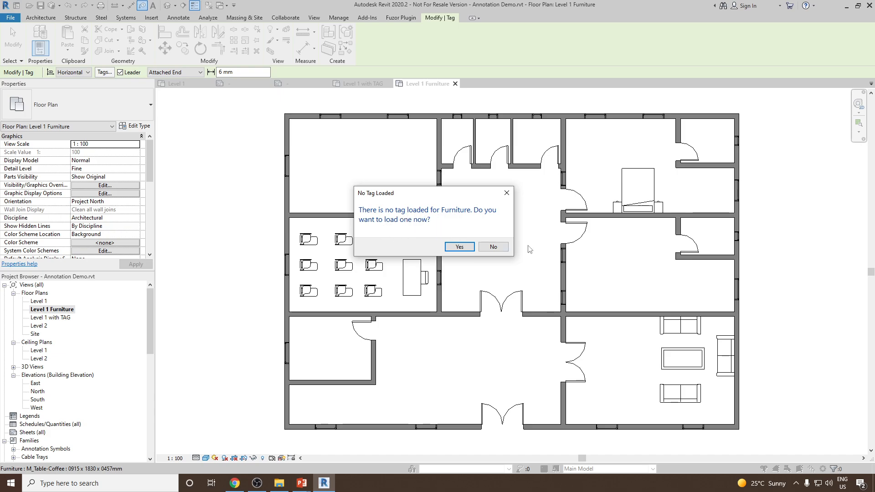
mouse_move(458, 247)
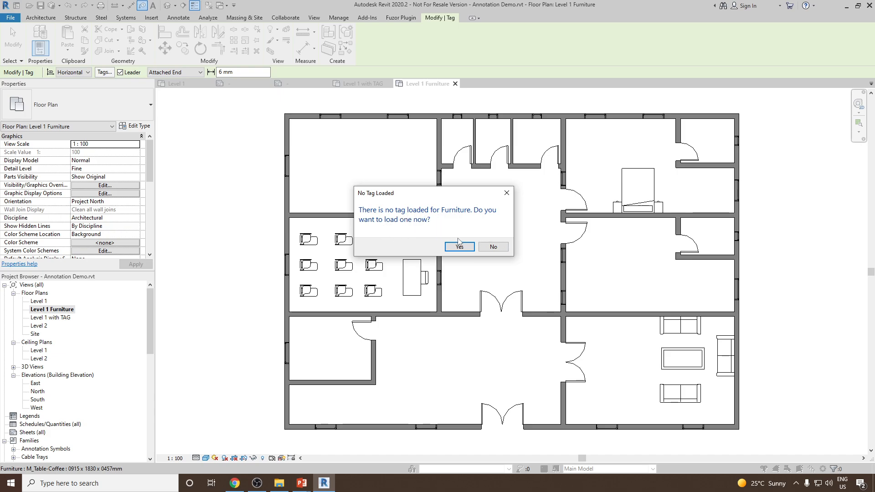
Agree to load a Furniture tag and browse up to the US Metric library folder.
click(458, 247)
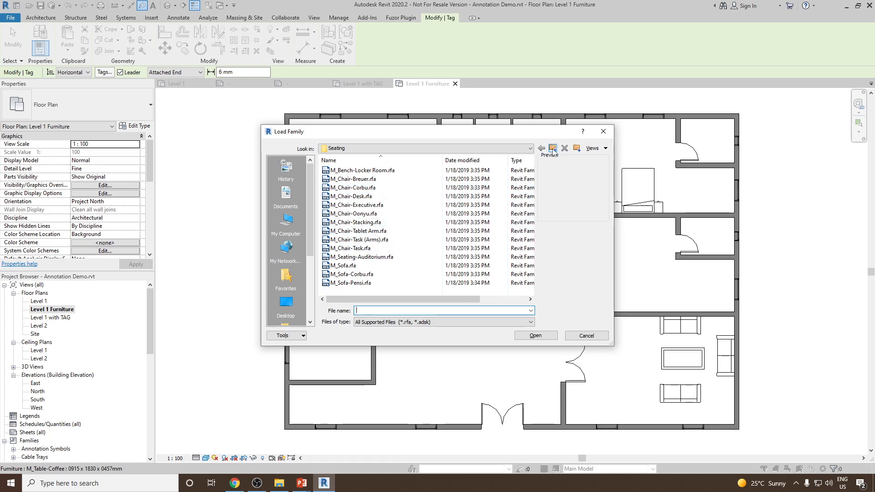
click(553, 148)
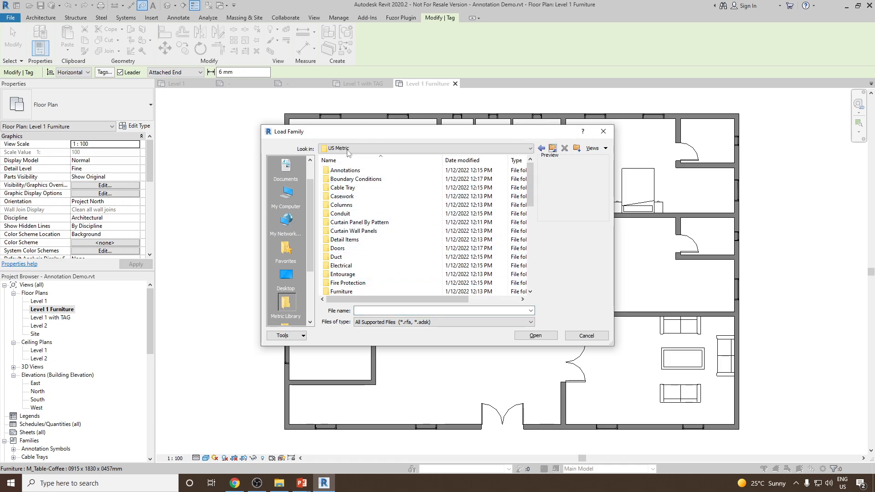
mouse_move(360, 188)
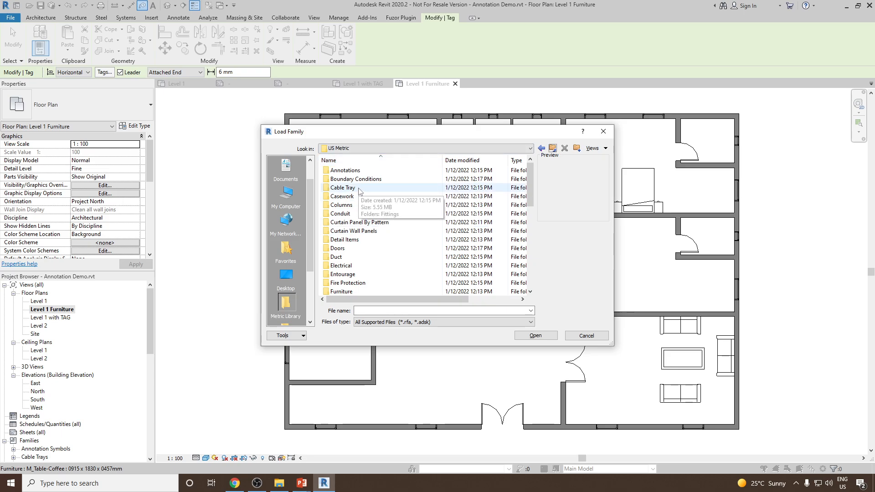
mouse_move(345, 171)
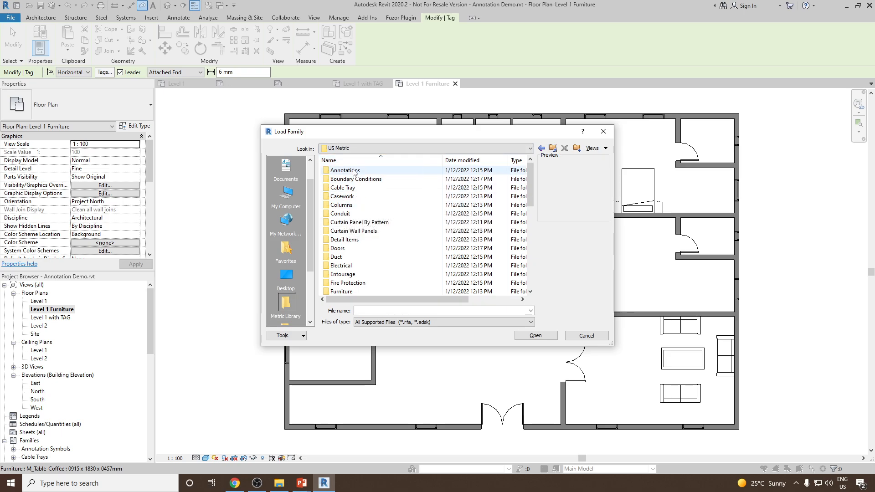
scroll(down, 3)
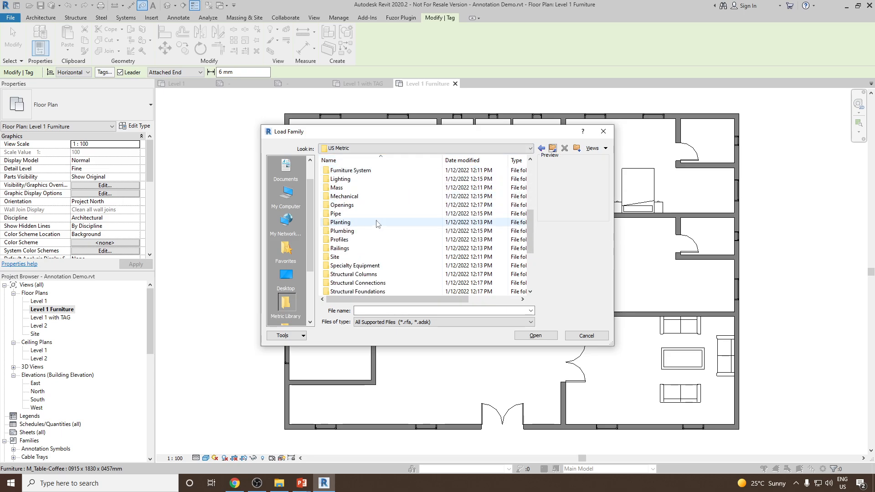
scroll(down, 3)
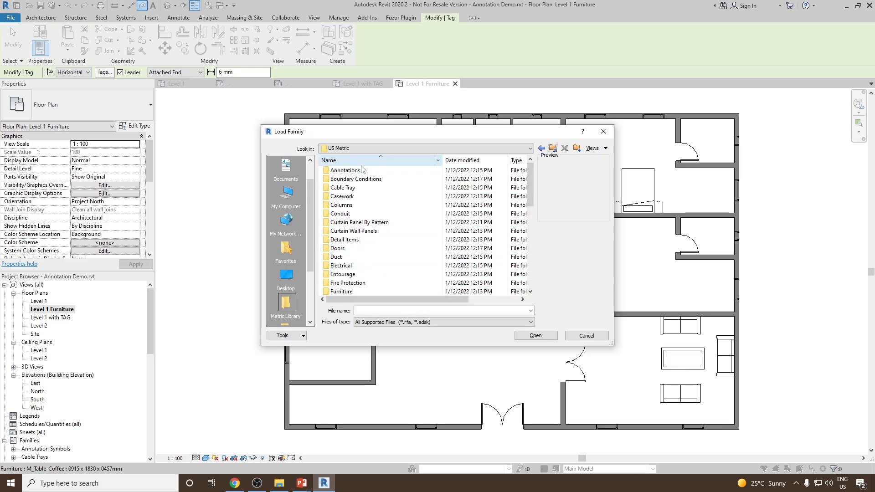
mouse_move(347, 170)
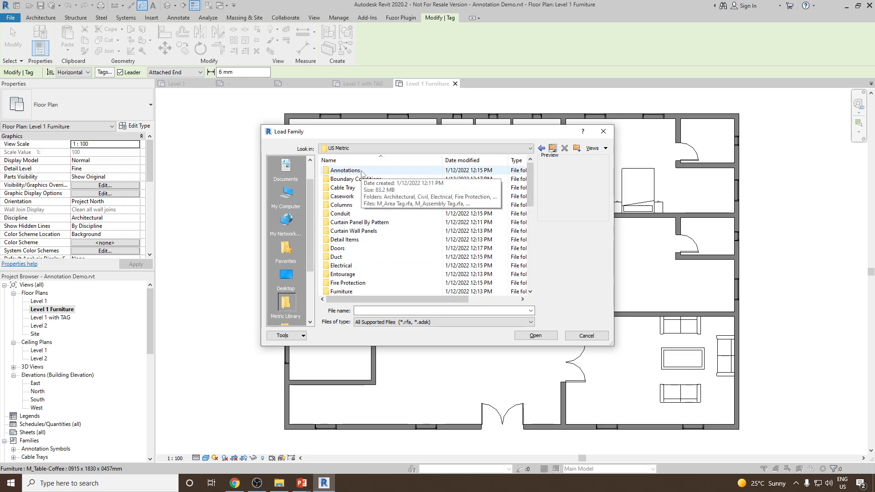
Enter the Annotations folder and highlight the Architectural tags subfolder.
double_click(347, 170)
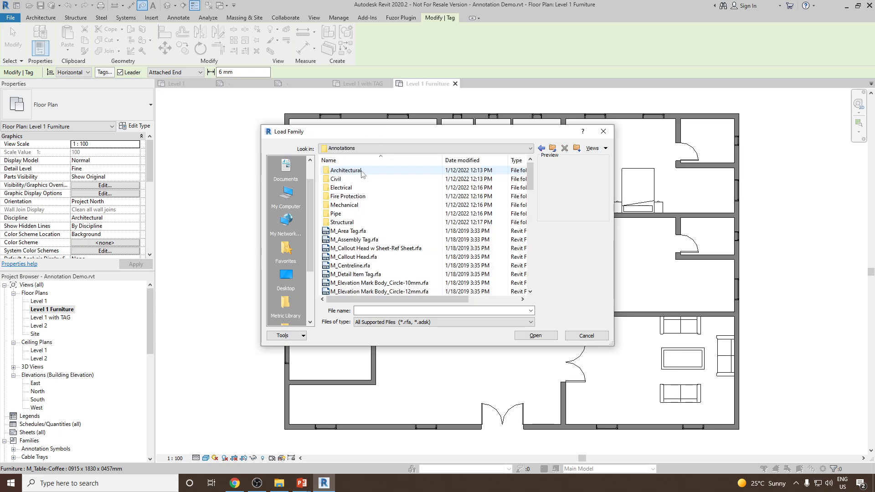
scroll(down, 3)
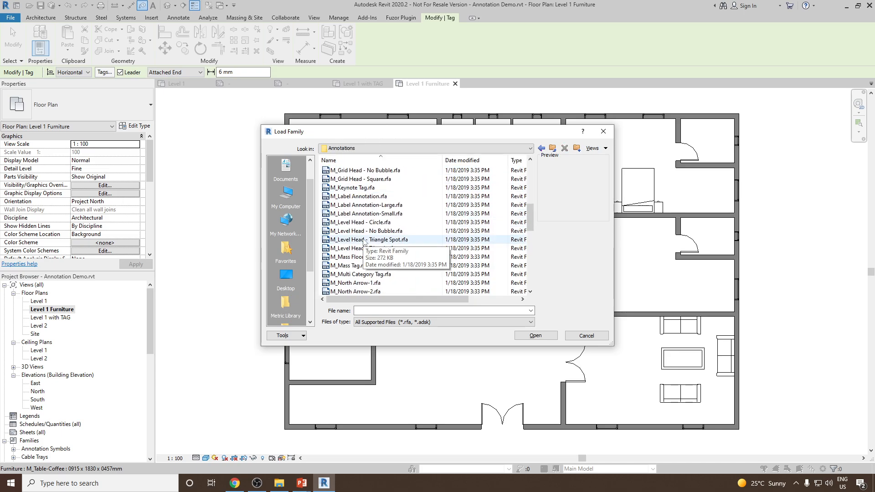
scroll(down, 3)
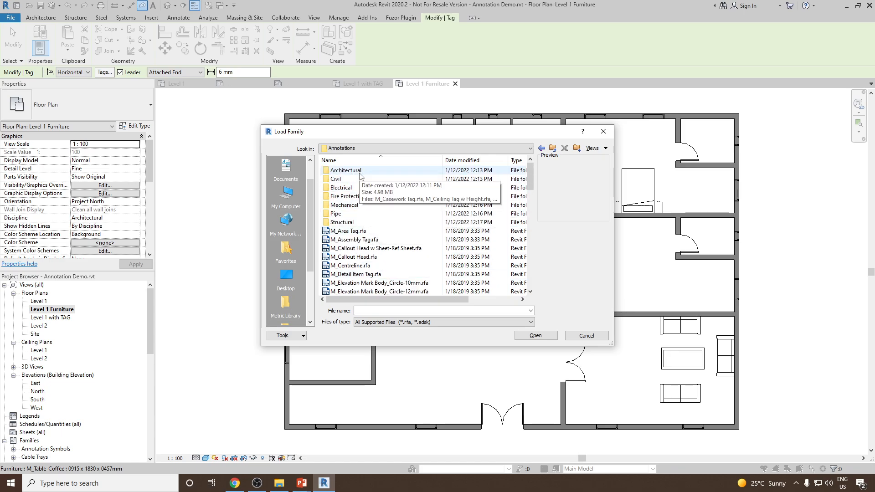
click(345, 170)
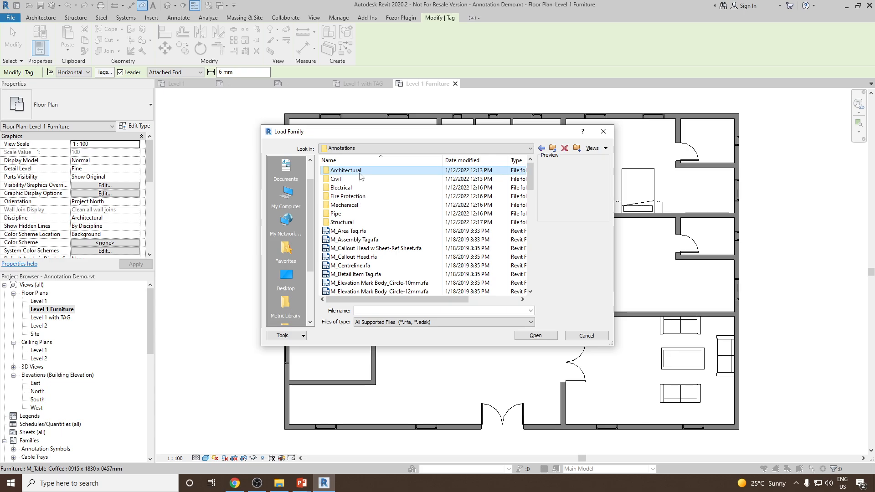
Load M_Furniture Tag.rfa from the Architectural annotations folder.
double_click(346, 170)
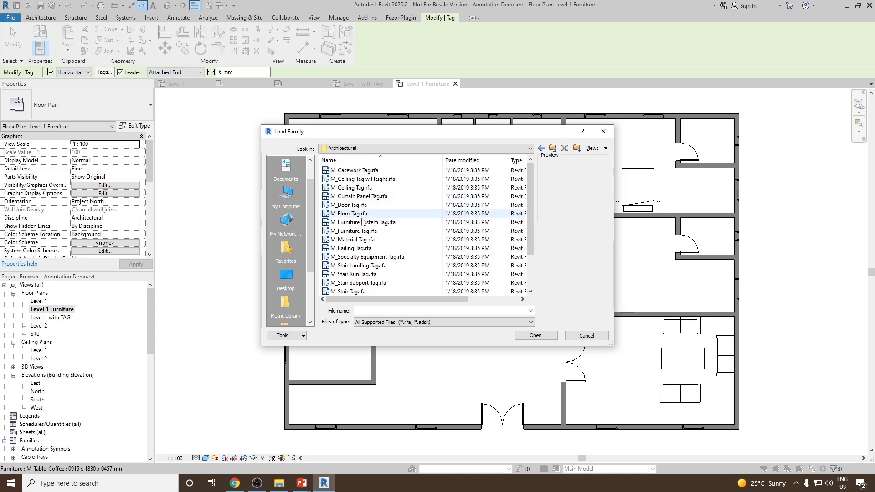
mouse_move(352, 240)
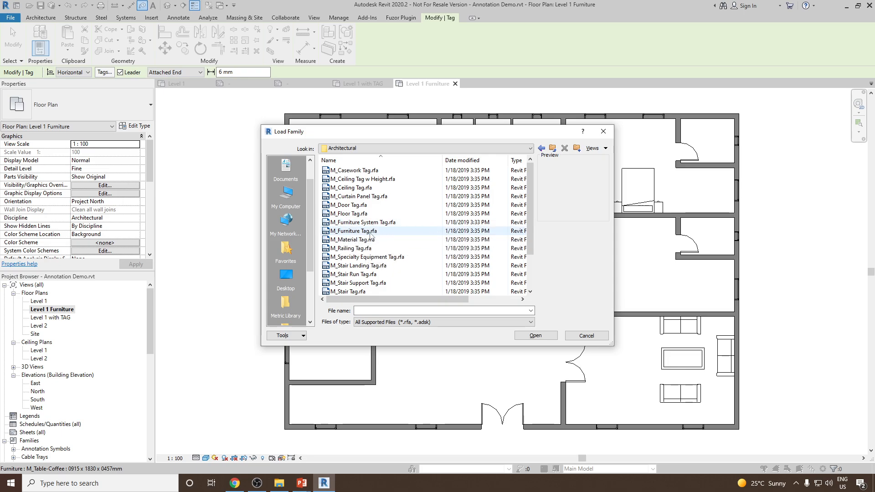
mouse_move(353, 231)
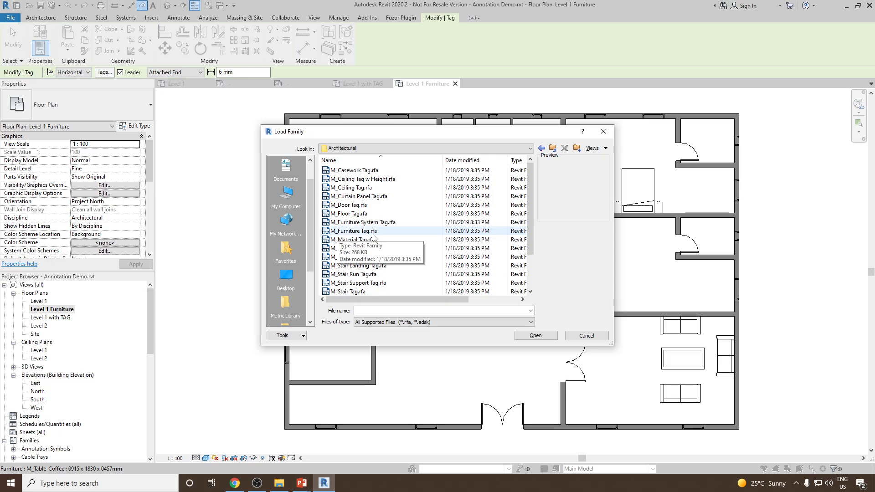
click(353, 230)
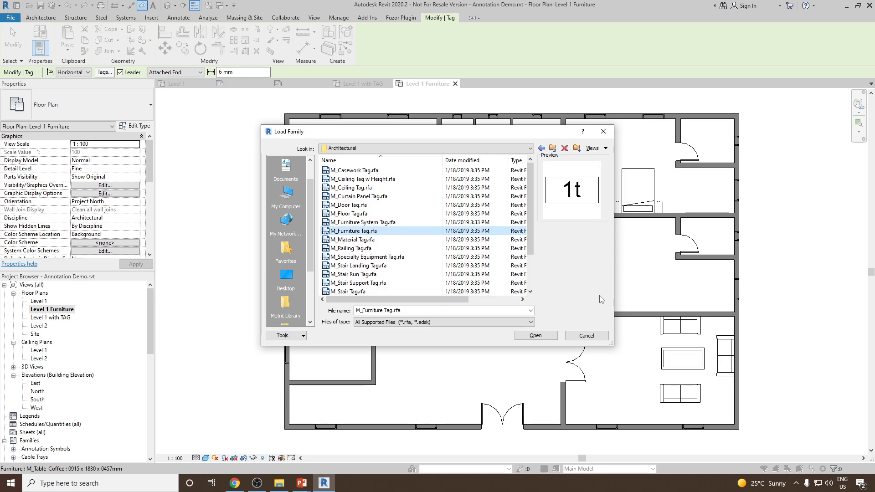
mouse_move(535, 336)
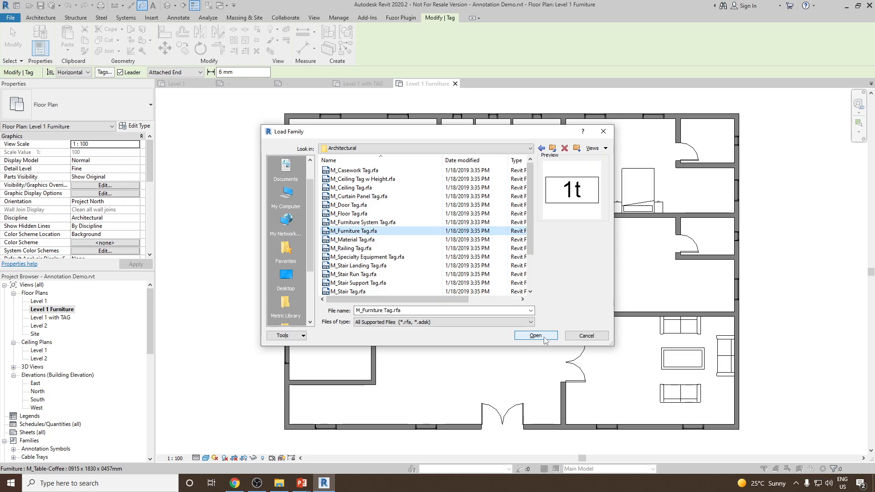
click(535, 335)
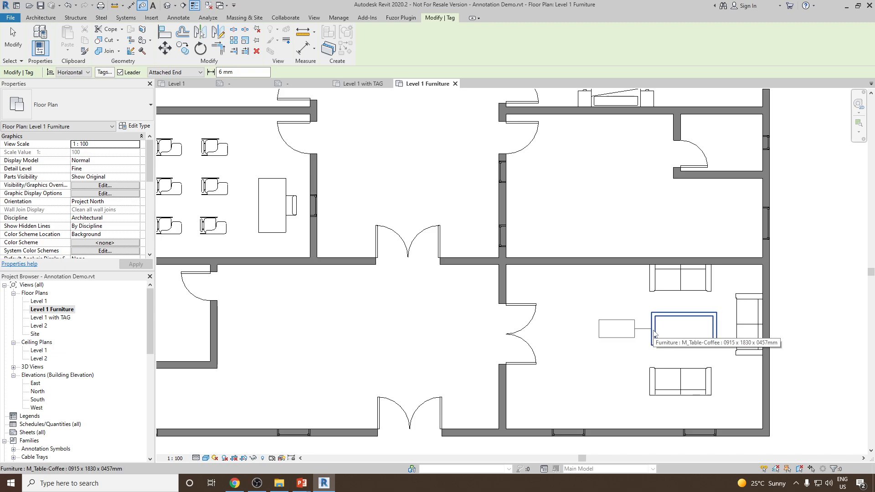
Place a furniture tag with leader on the coffee table and select it.
click(680, 279)
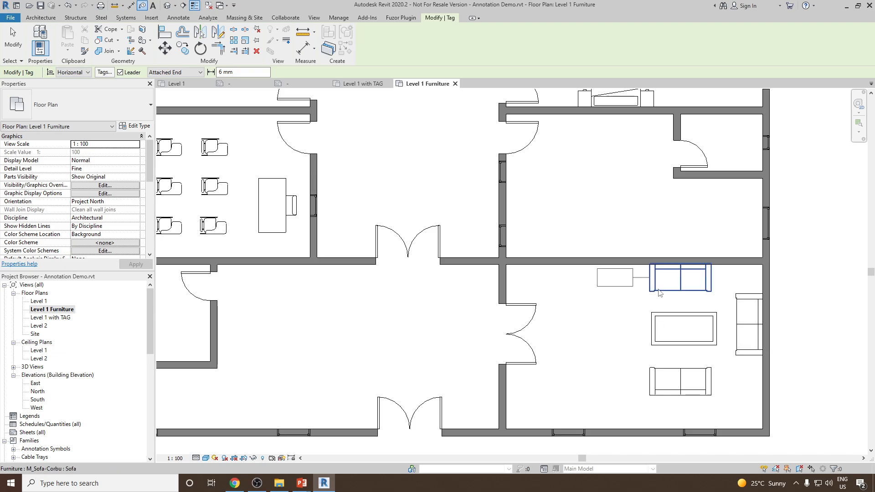
click(683, 329)
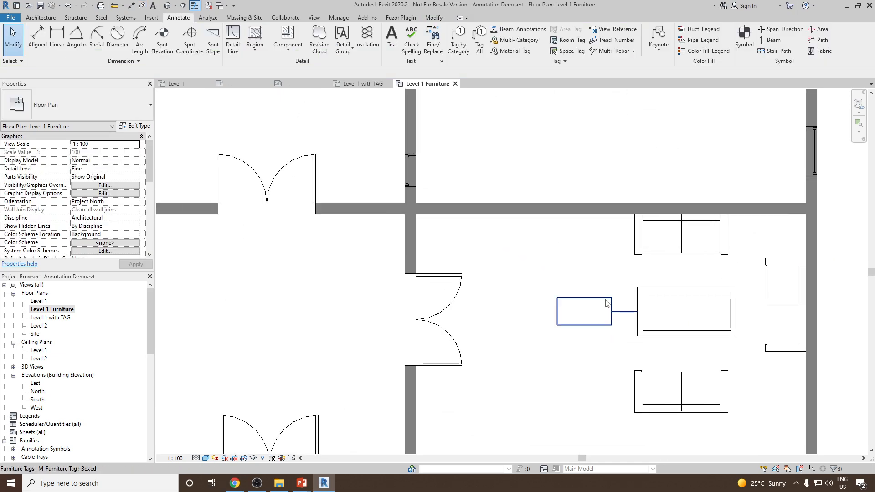
mouse_move(604, 303)
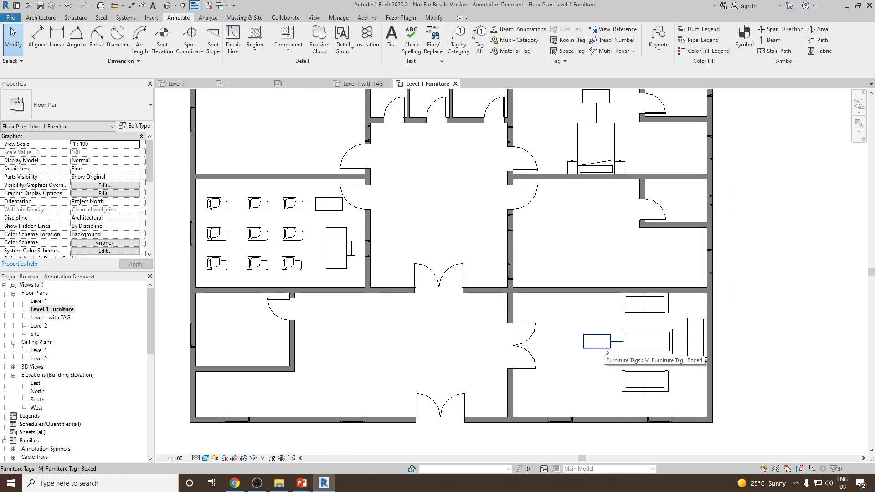
click(597, 340)
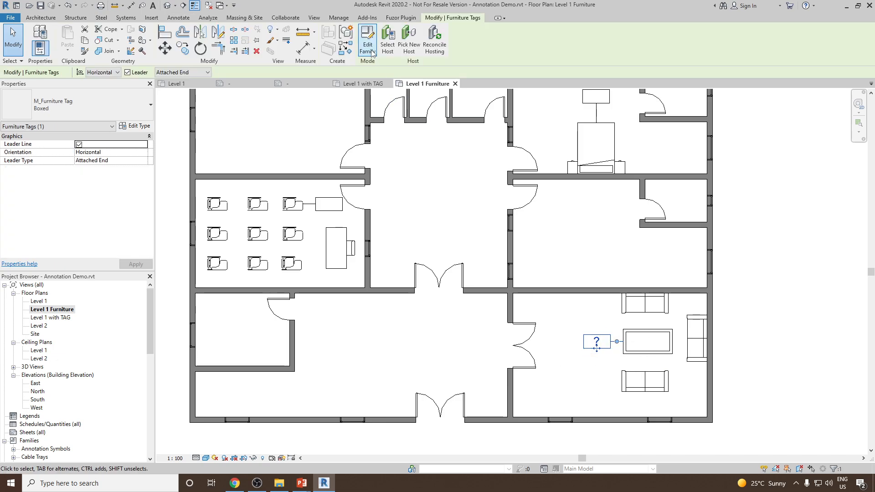
Edit the M_Furniture Tag family's label and remove Type Mark from it.
click(367, 38)
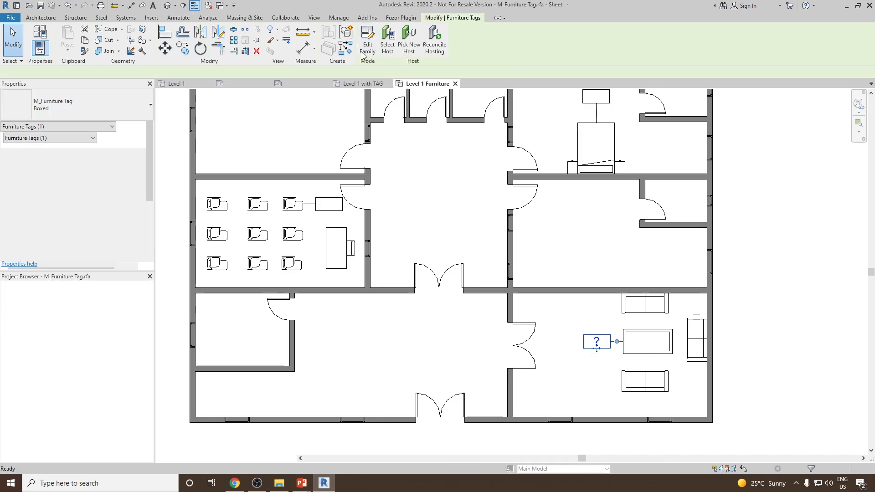
click(368, 40)
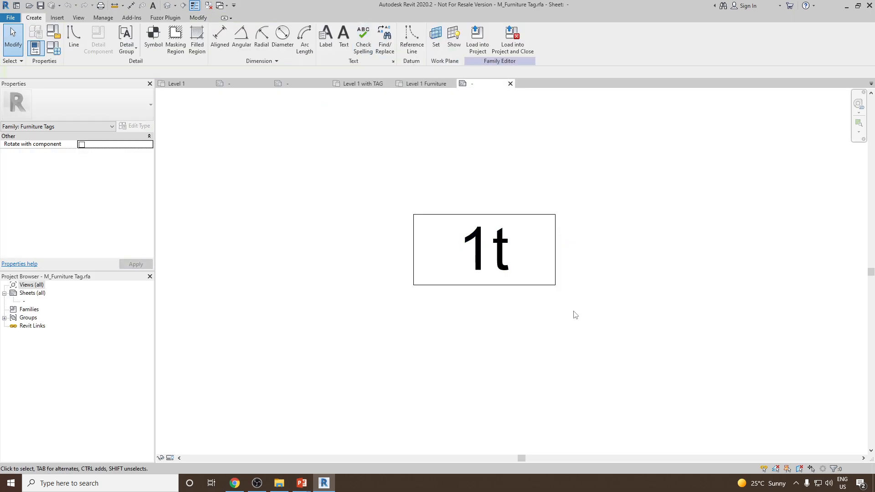
click(484, 248)
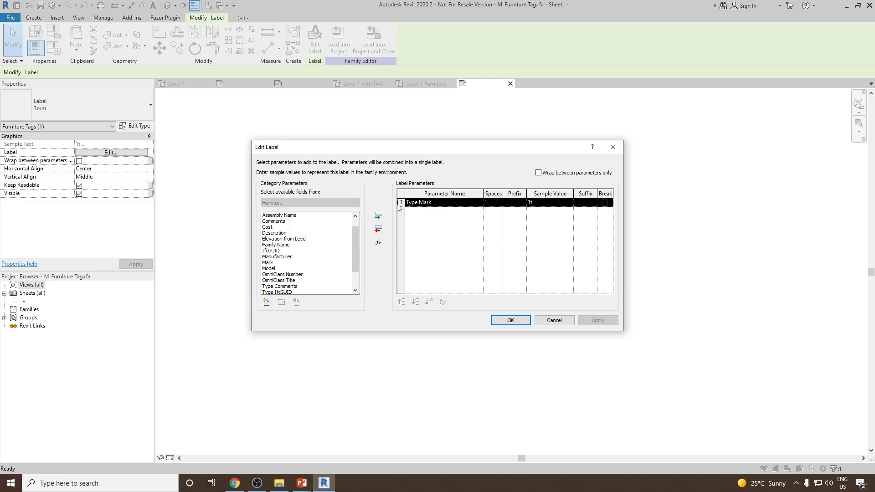
mouse_move(606, 304)
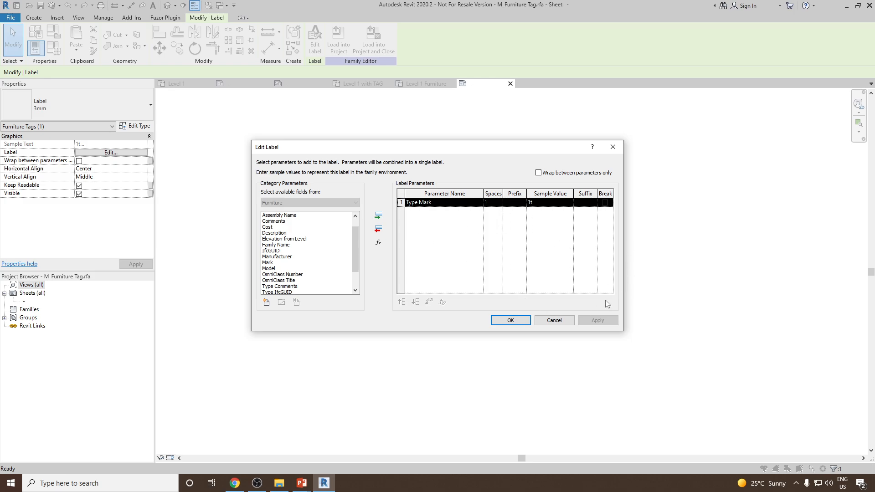
click(377, 229)
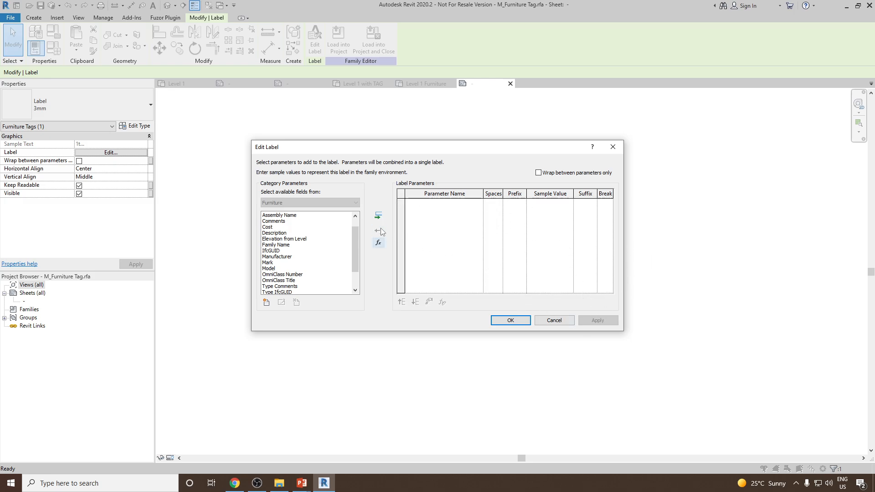
Add the Family Name parameter to the label and confirm the change.
click(268, 267)
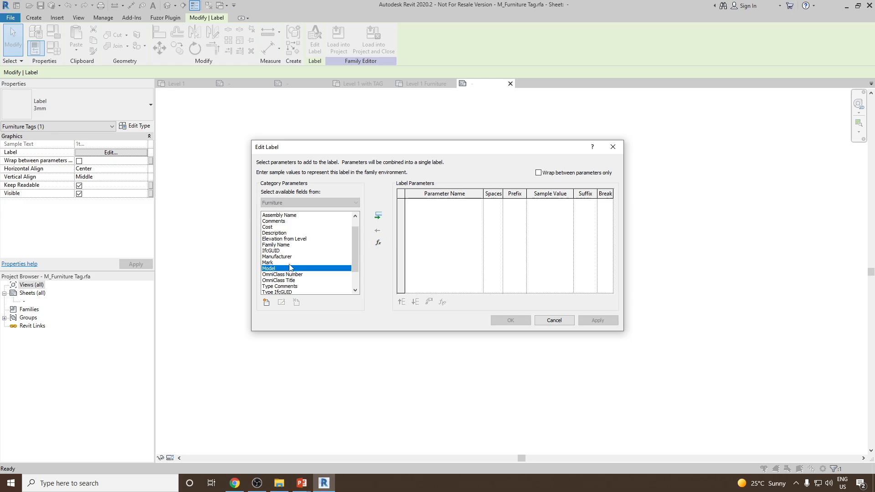
click(277, 256)
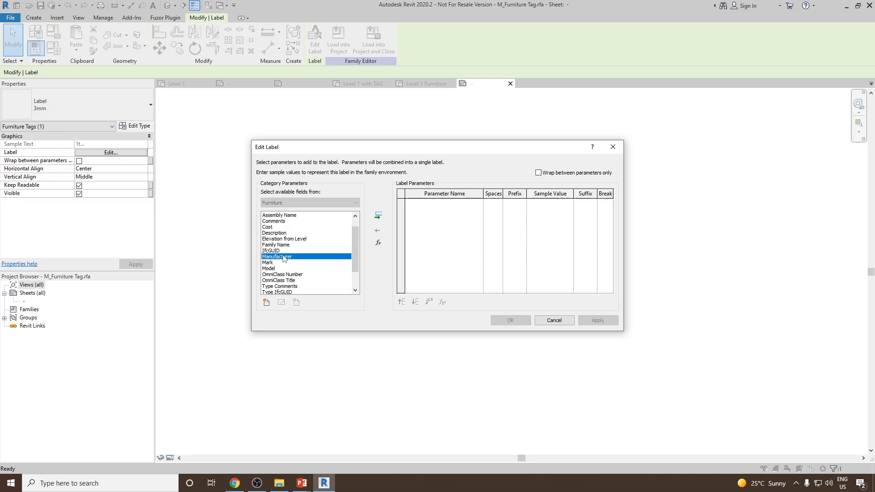
click(275, 244)
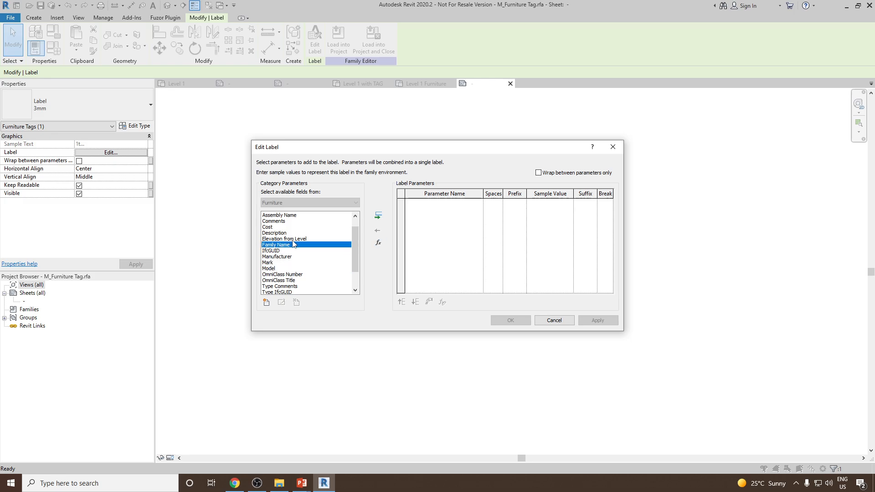
click(377, 215)
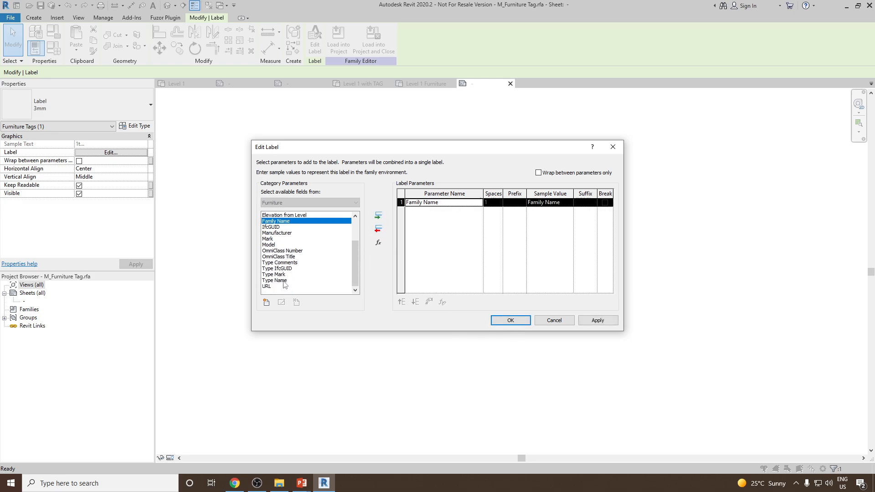
scroll(up, 3)
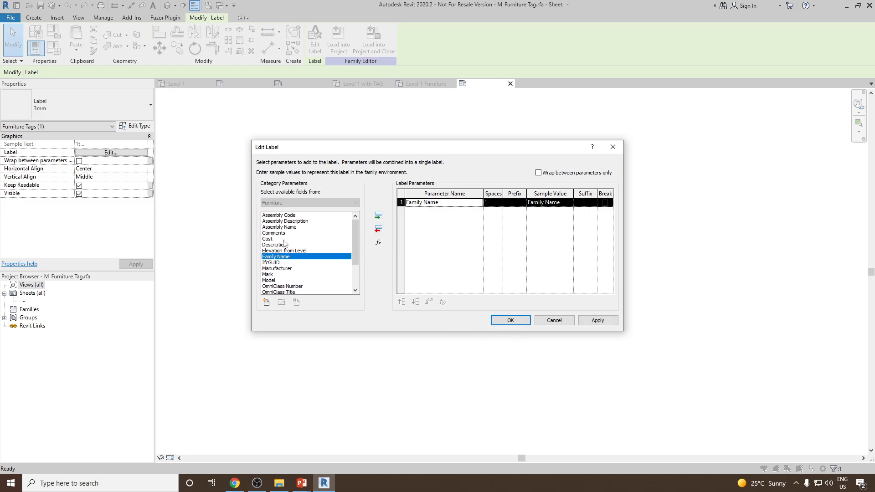
mouse_move(276, 244)
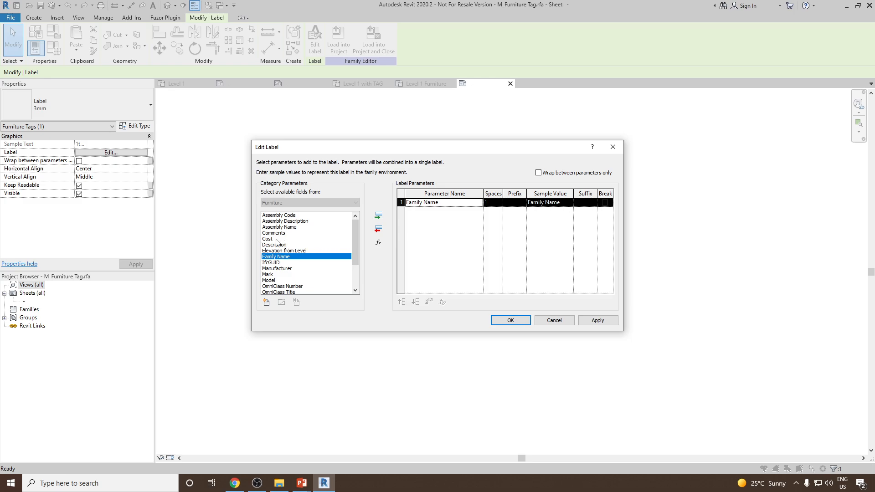
mouse_move(338, 252)
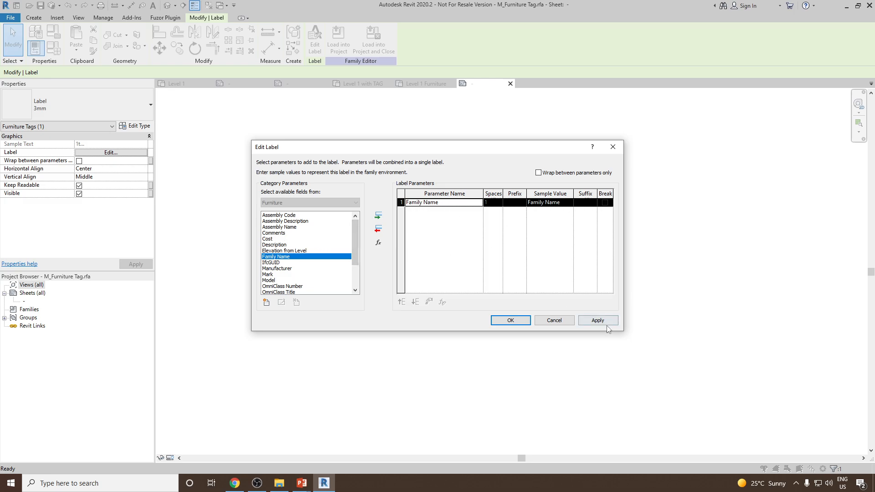
click(509, 320)
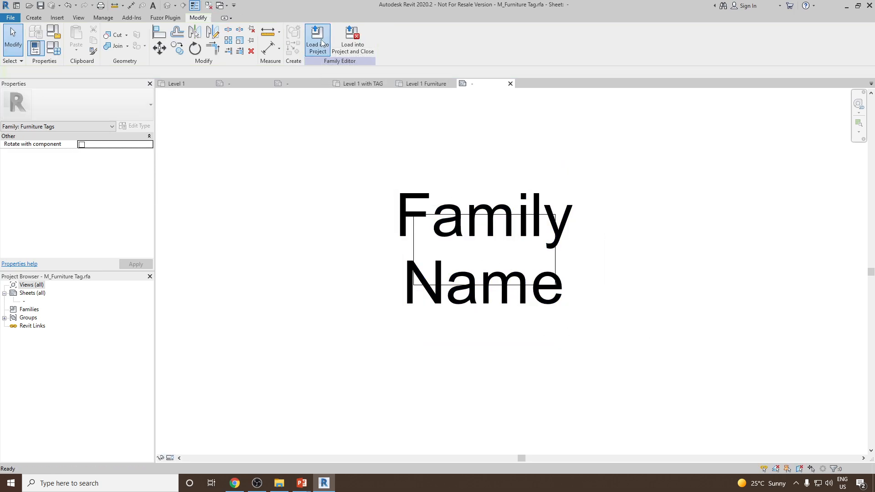
Load the edited tag into the project, overwriting, so the coffee table tag reads M_Table-Coffee.
click(317, 41)
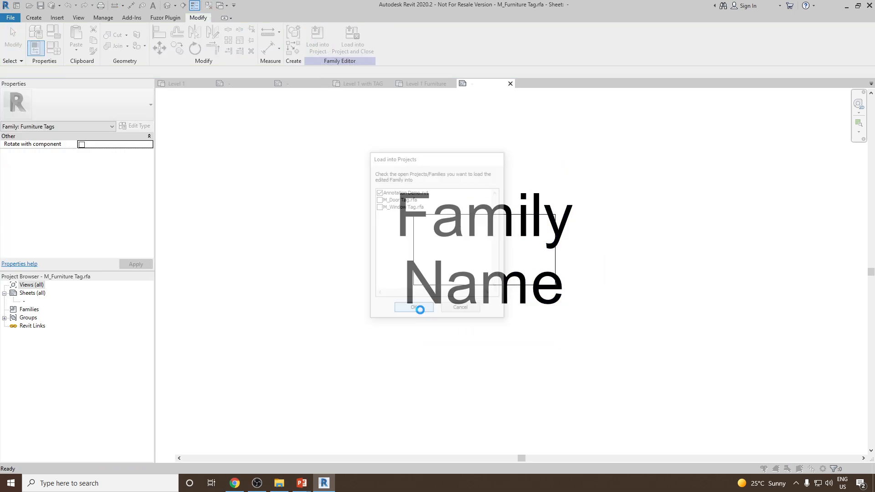
click(413, 307)
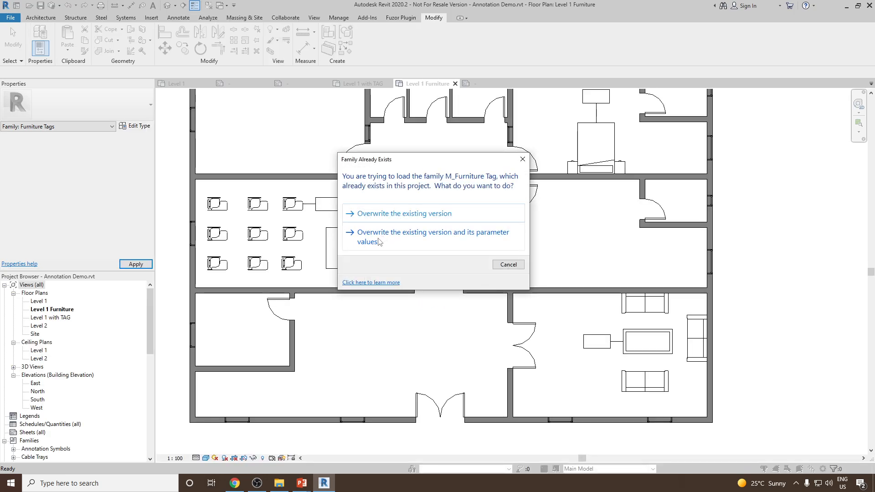
mouse_move(598, 356)
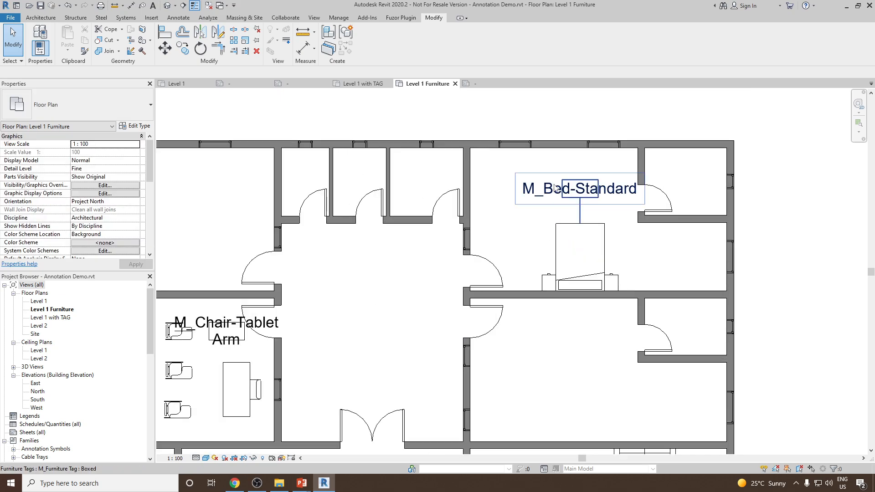
mouse_move(612, 207)
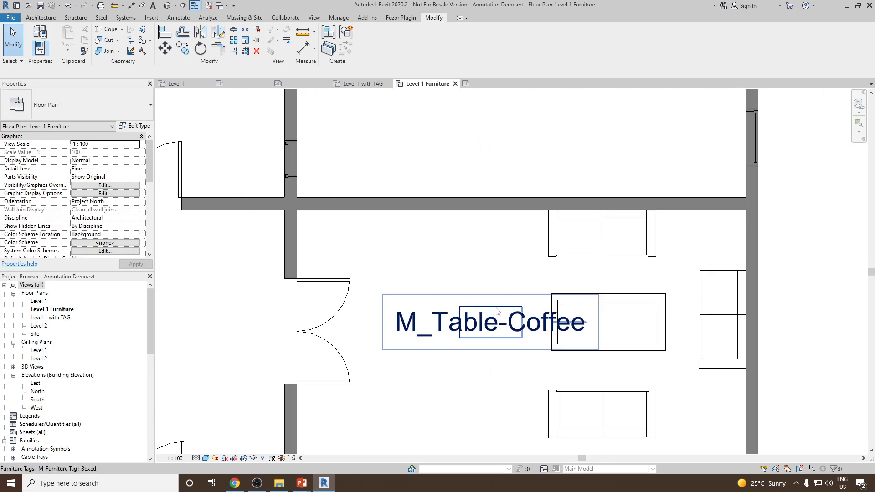
click(452, 281)
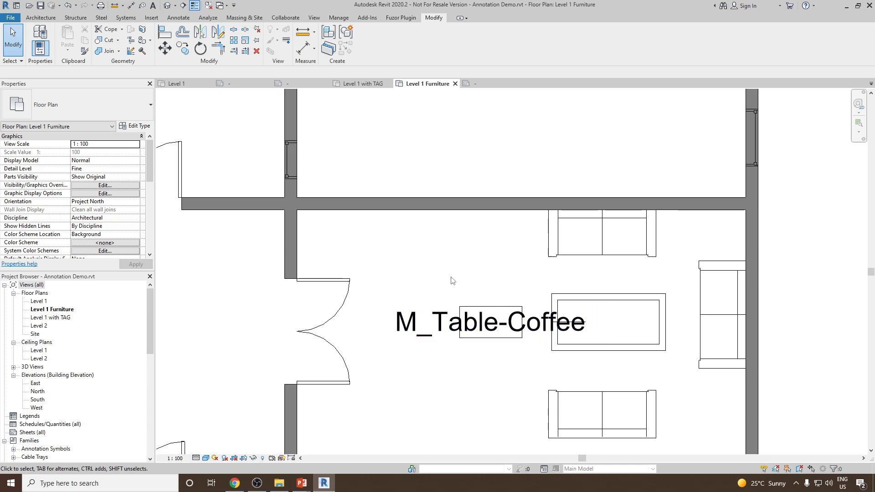
click(490, 321)
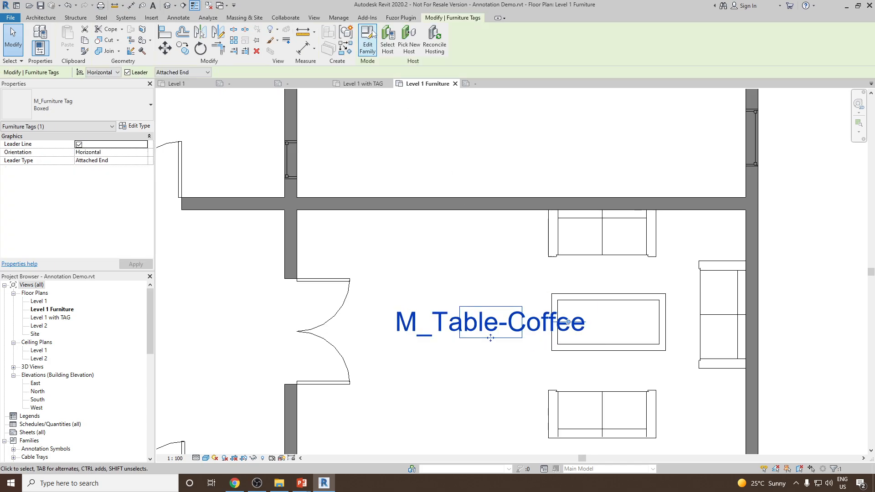
Edit the tag family again and view the Family Name label's type properties.
click(367, 40)
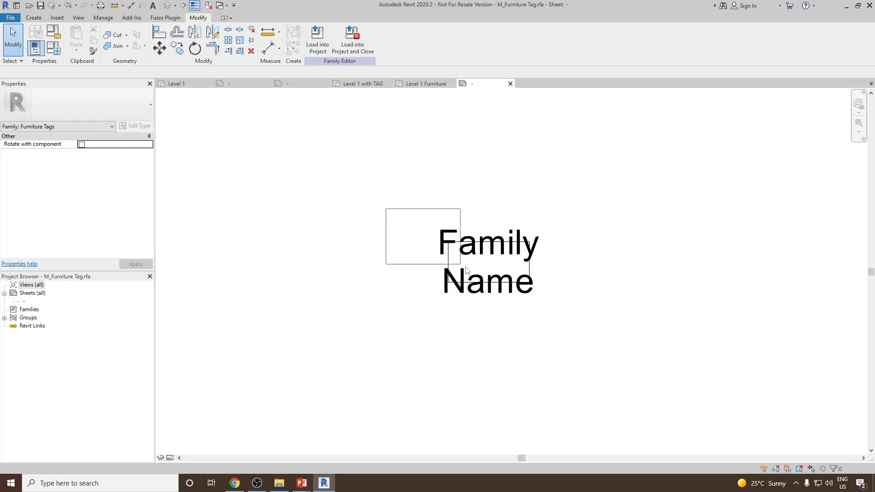
click(567, 309)
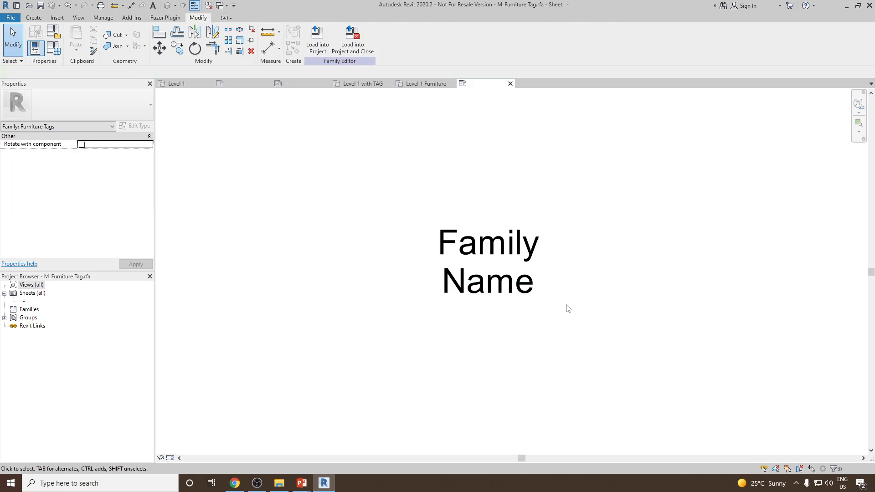
click(487, 261)
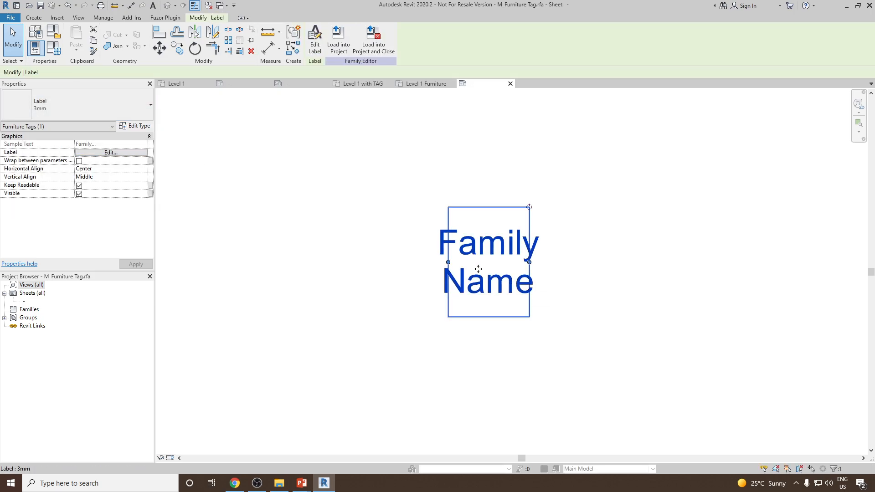
click(139, 126)
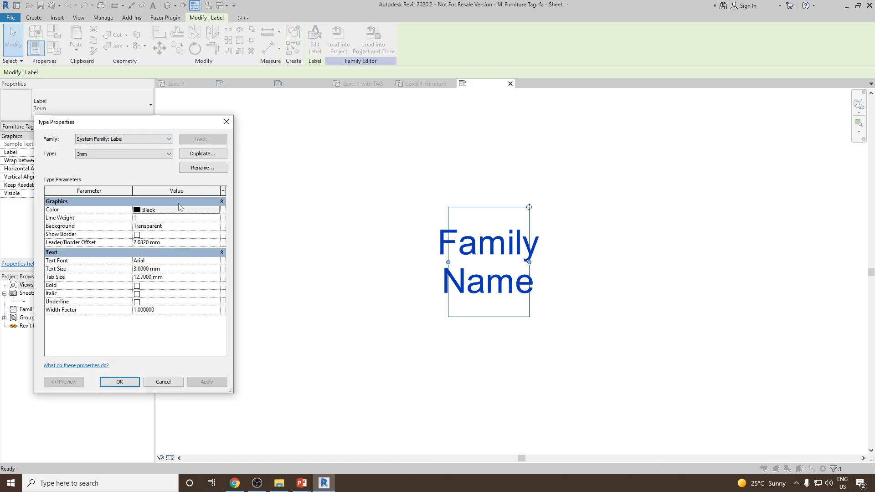
Duplicate the 3mm label type as '2 mm' with Text Size 2 and apply it.
click(202, 154)
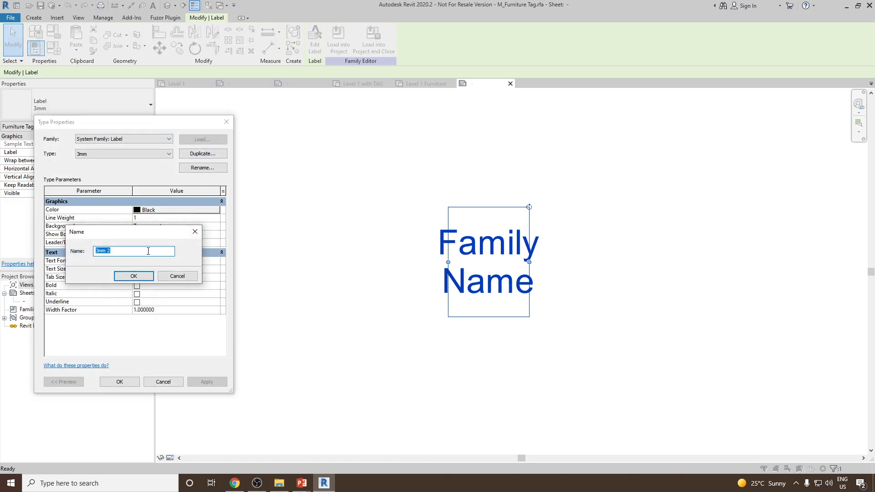
text(2 mm)
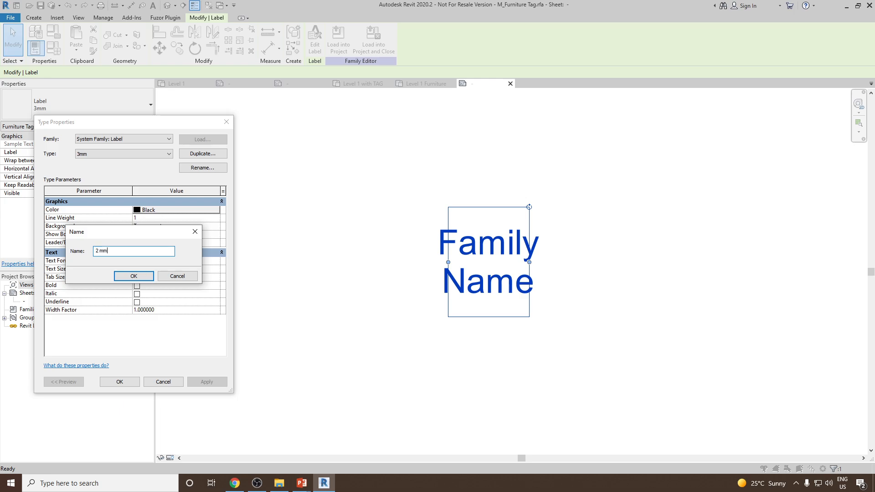
click(133, 275)
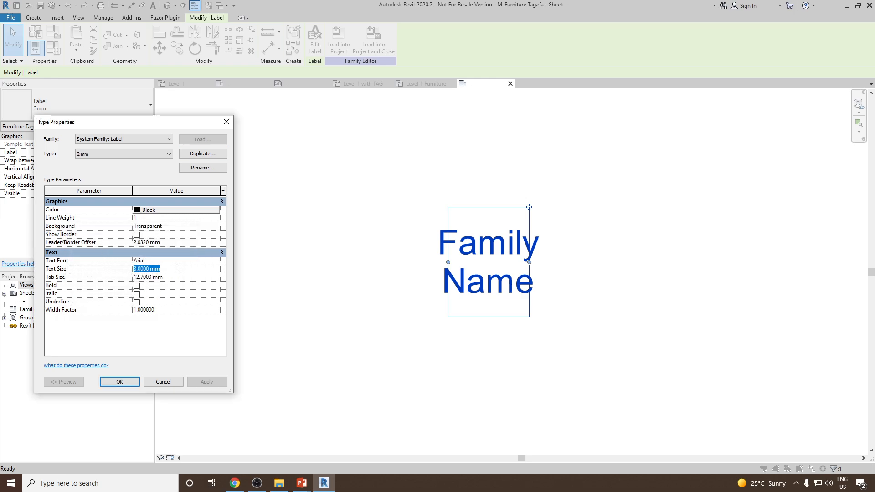
text(2)
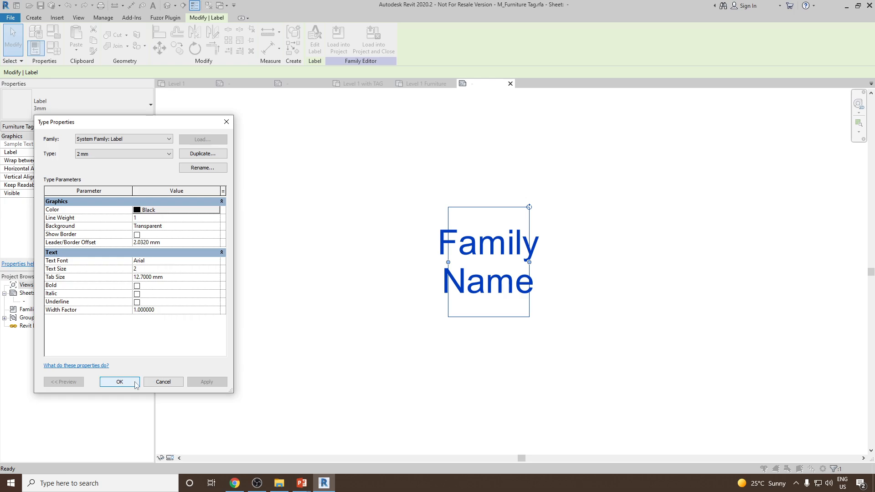
click(118, 382)
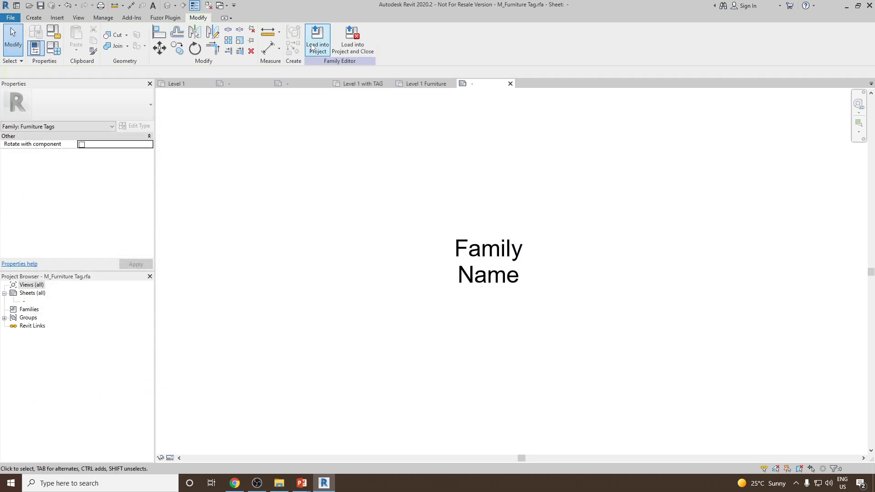
Reload the tag so names show in 2 mm text, then restart Tag by Category.
click(317, 40)
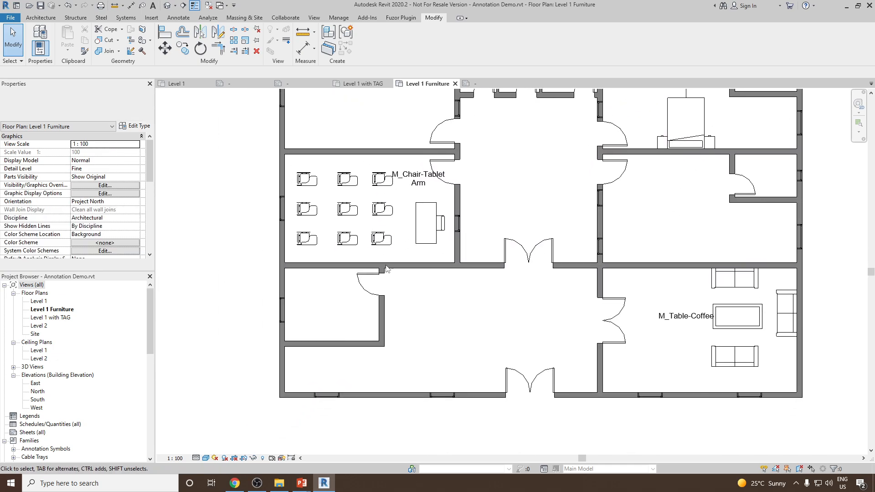
click(658, 321)
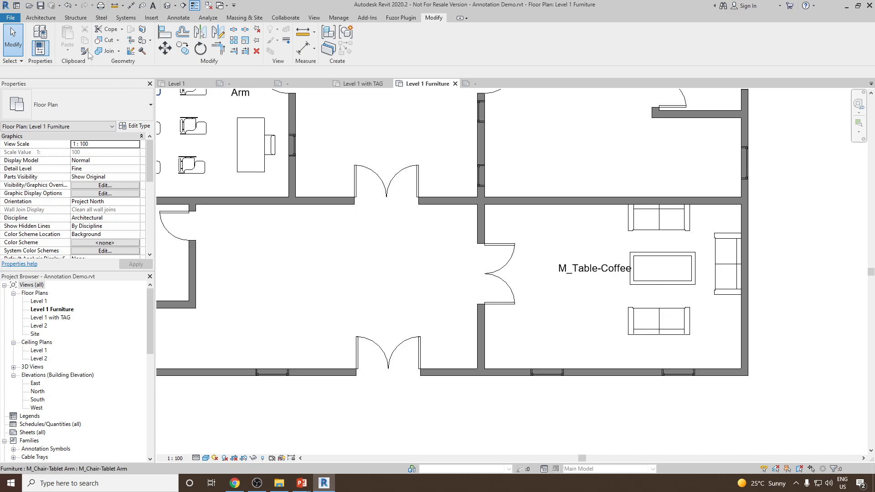
click(178, 17)
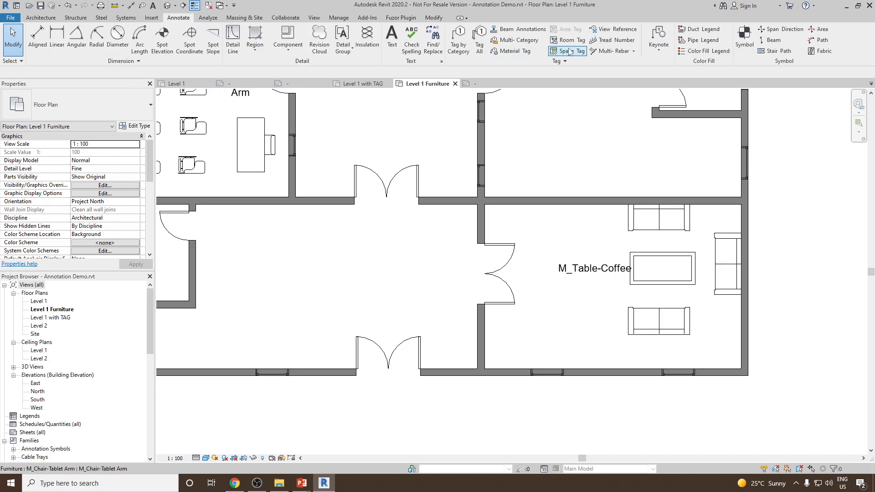
click(562, 51)
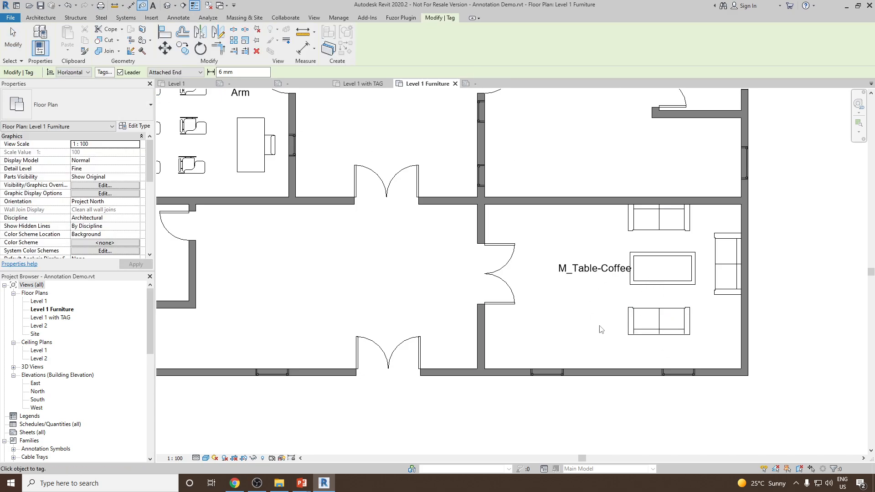